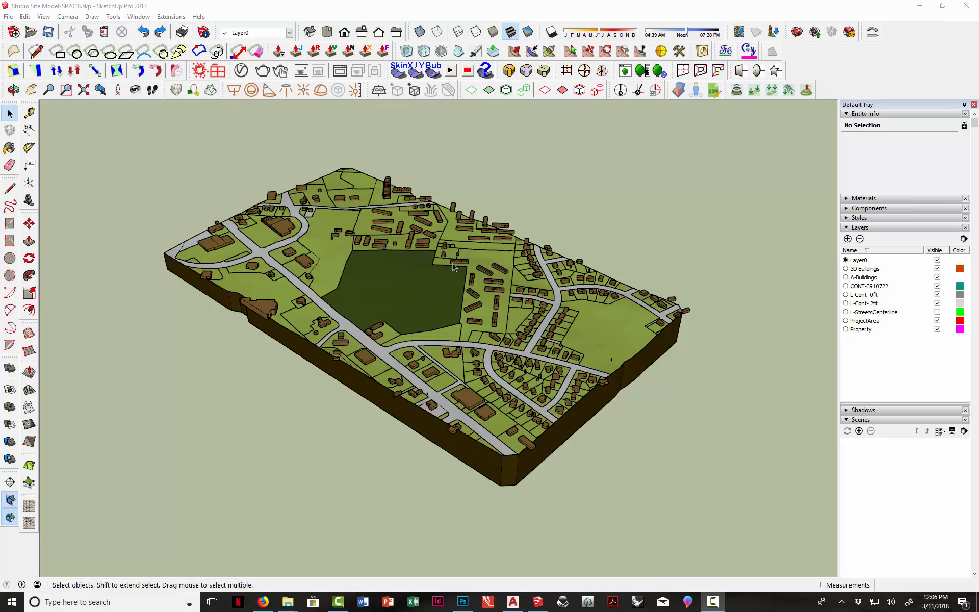
mouse_move(449, 313)
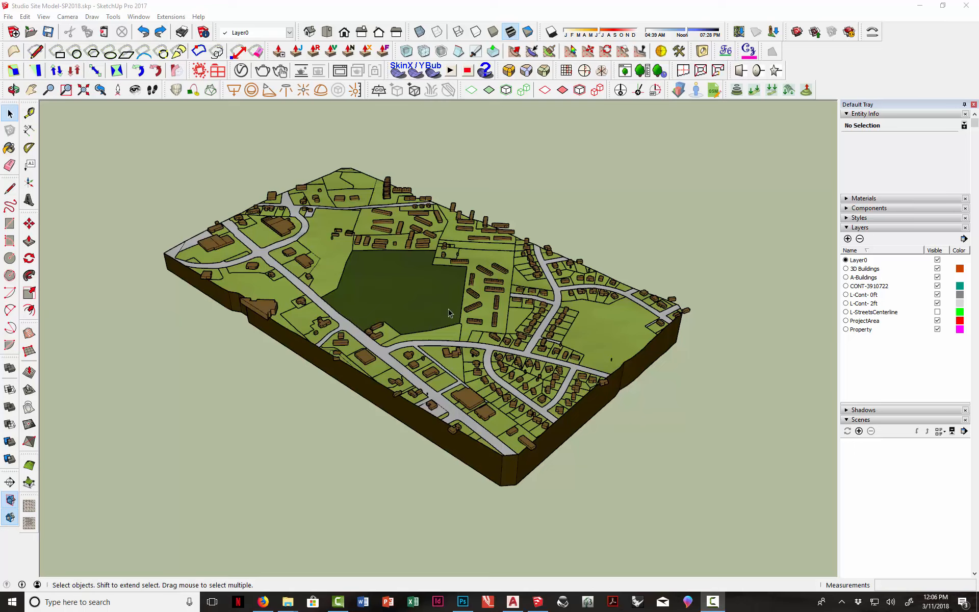
mouse_move(448, 314)
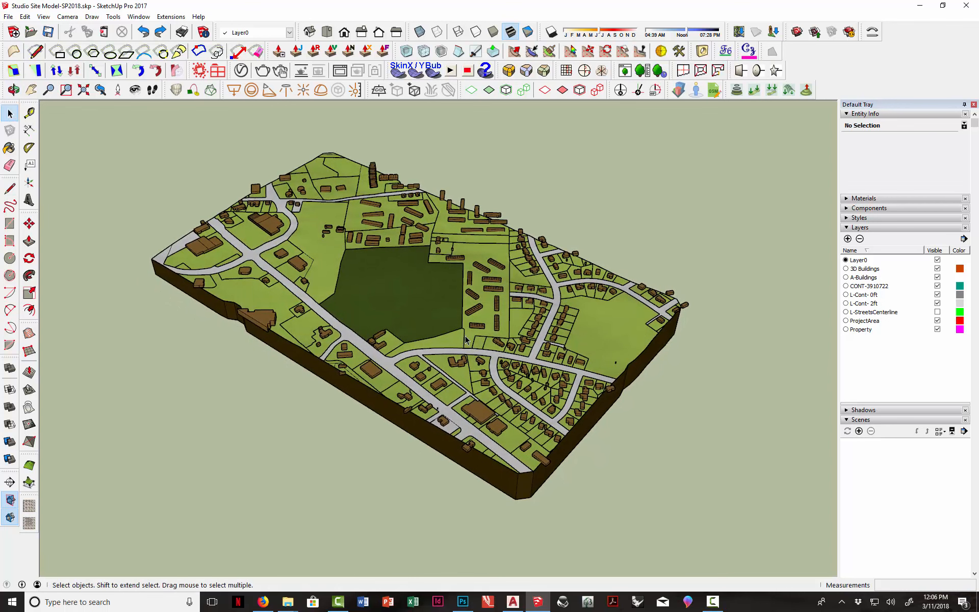
mouse_move(454, 322)
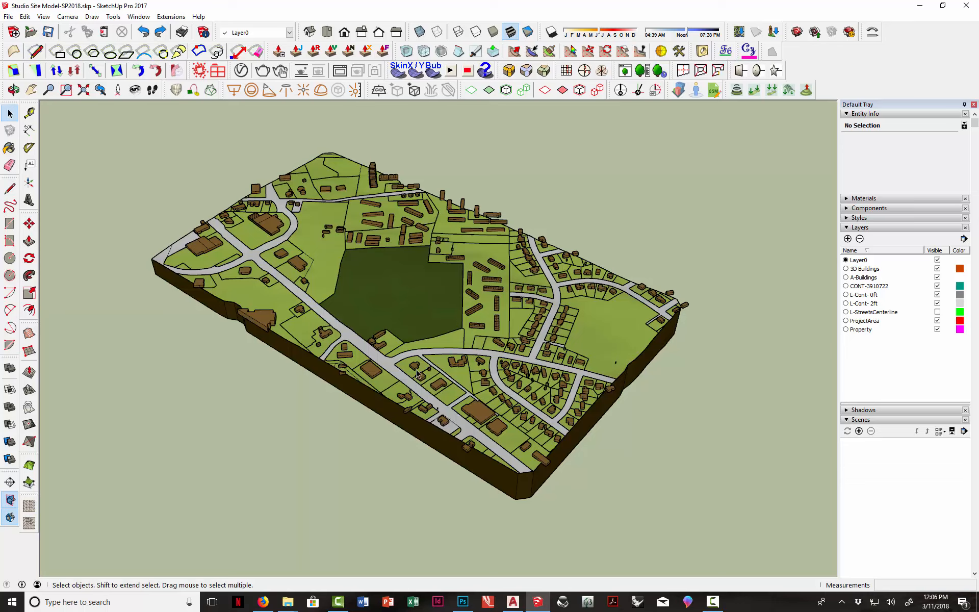
mouse_move(443, 257)
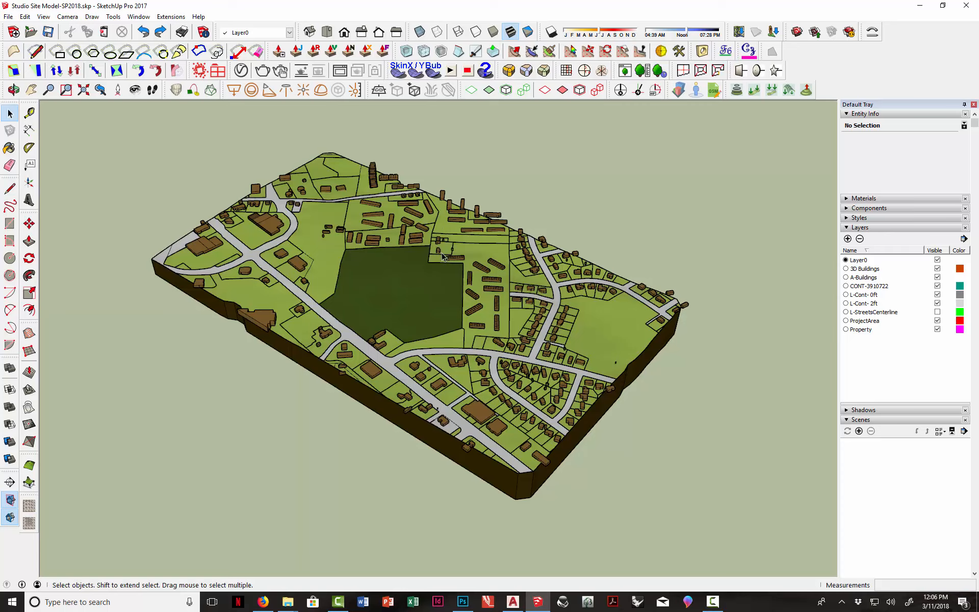
mouse_move(448, 259)
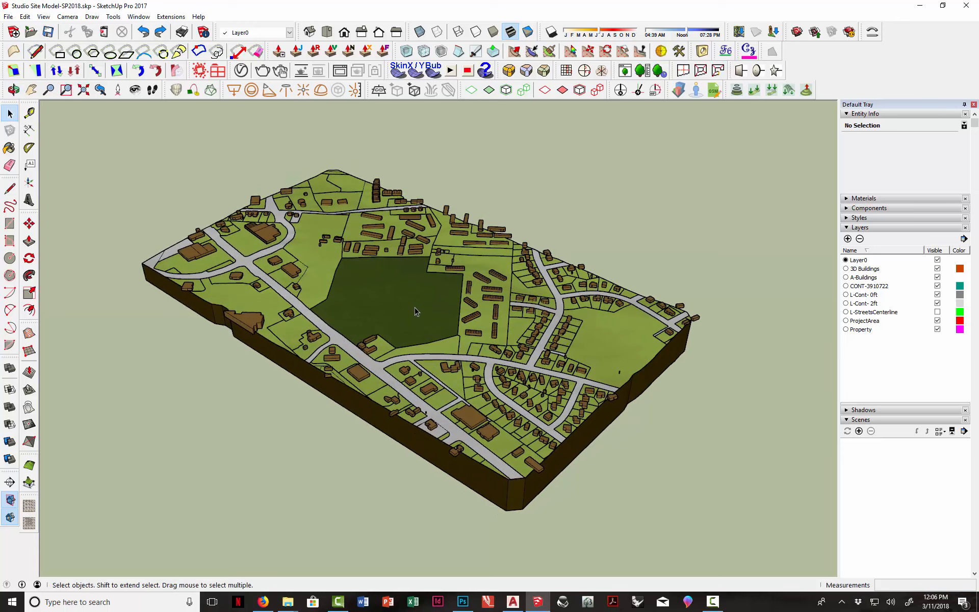
mouse_move(420, 308)
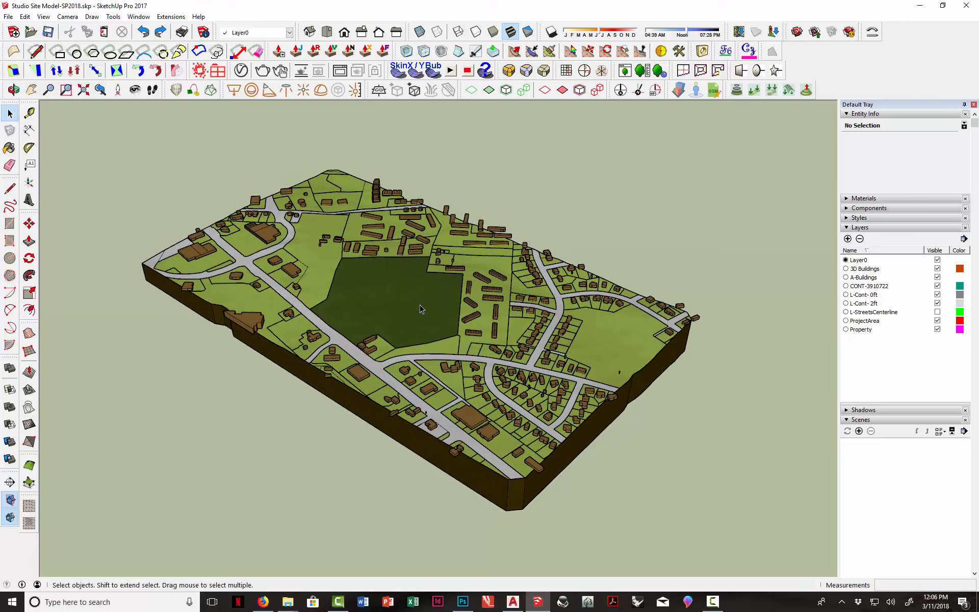
mouse_move(417, 313)
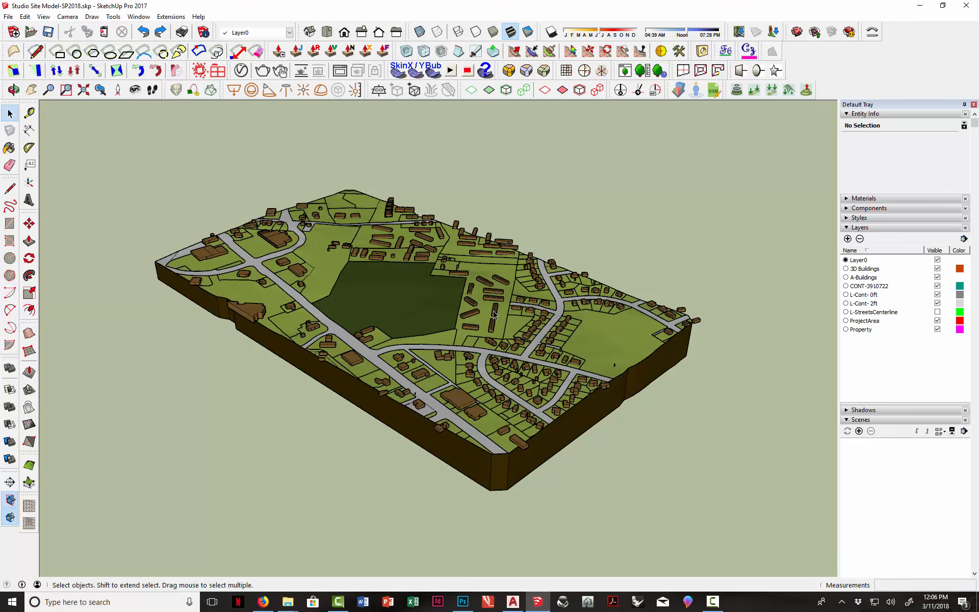
mouse_move(470, 316)
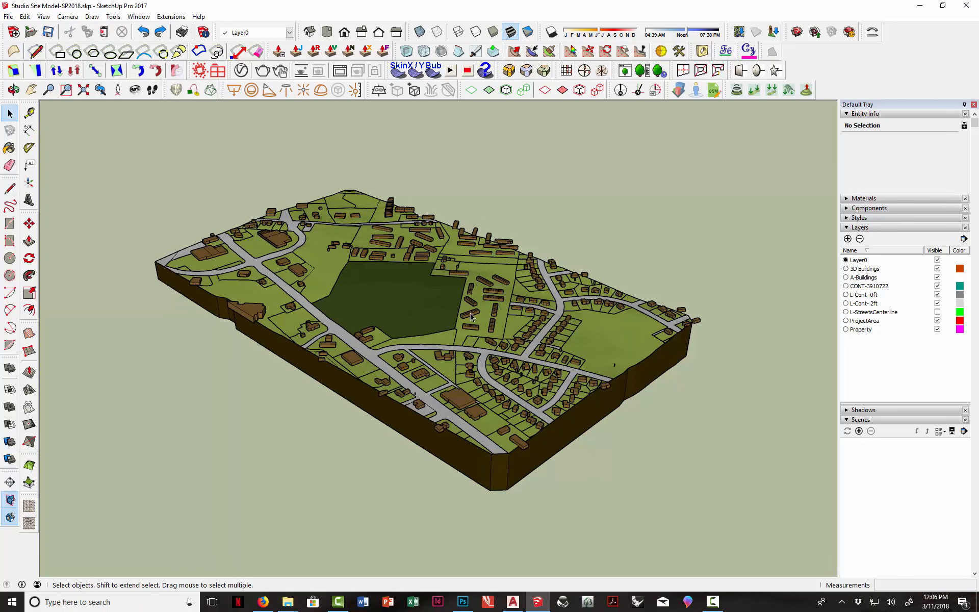
mouse_move(465, 404)
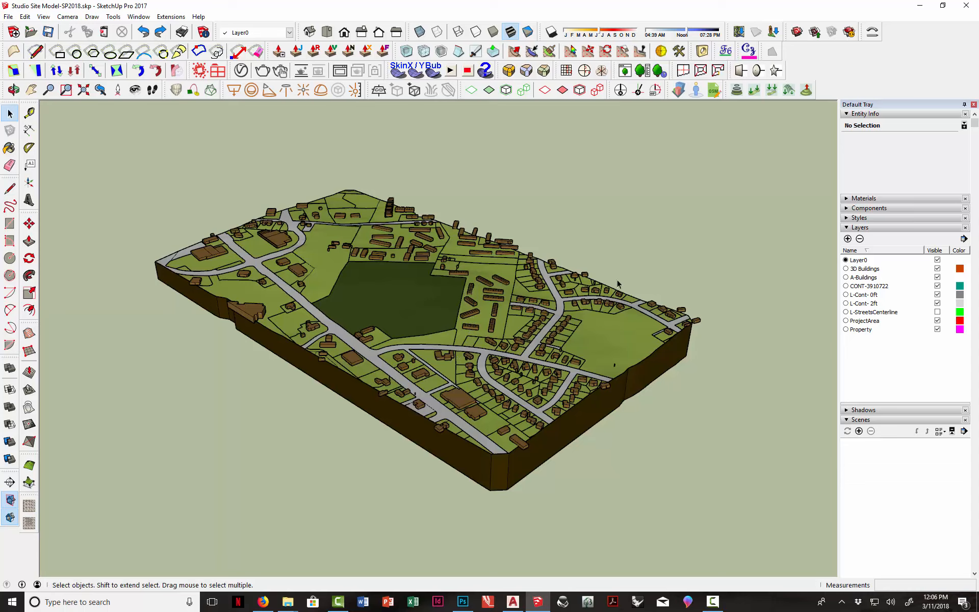
mouse_move(574, 312)
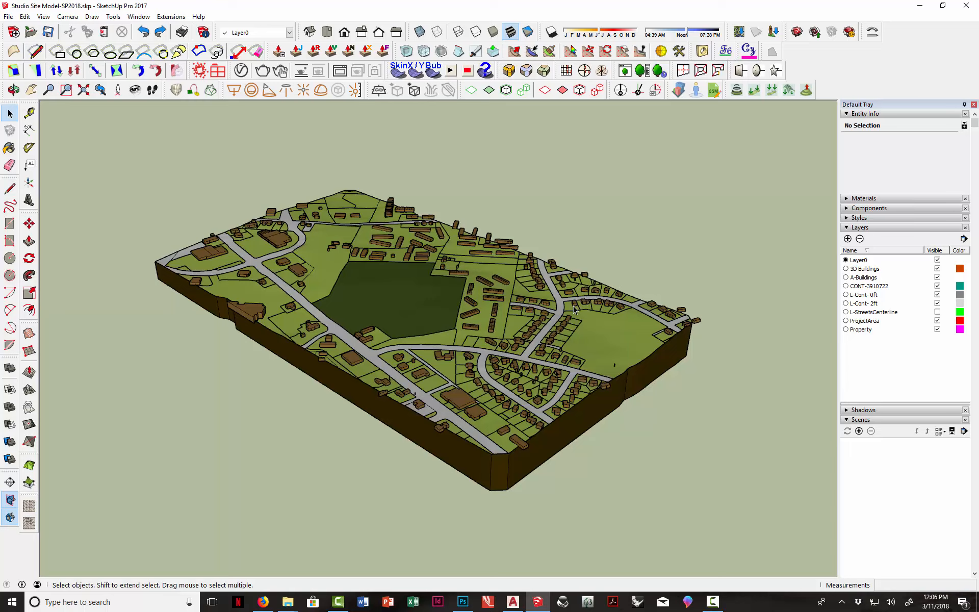
mouse_move(554, 309)
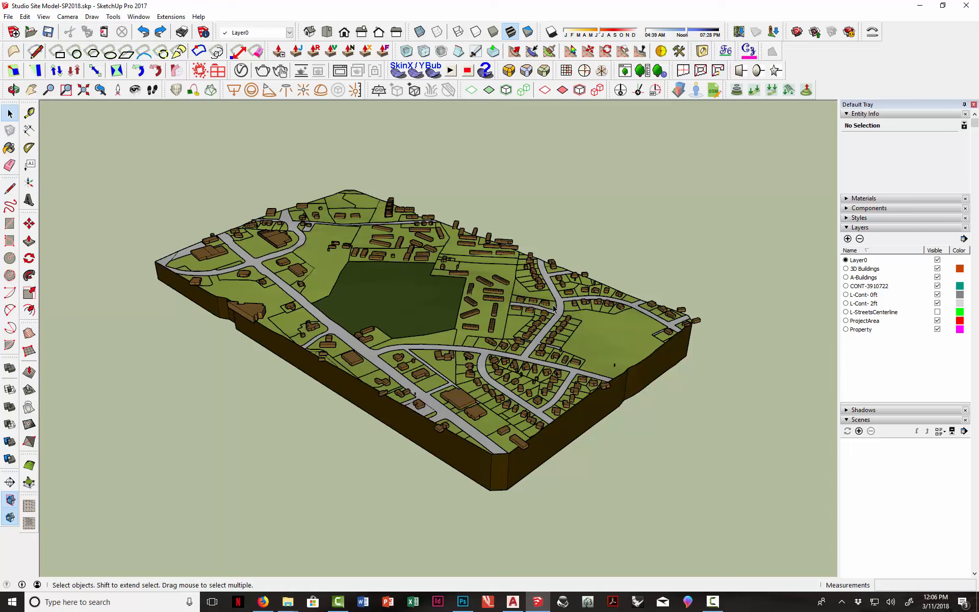
mouse_move(834, 278)
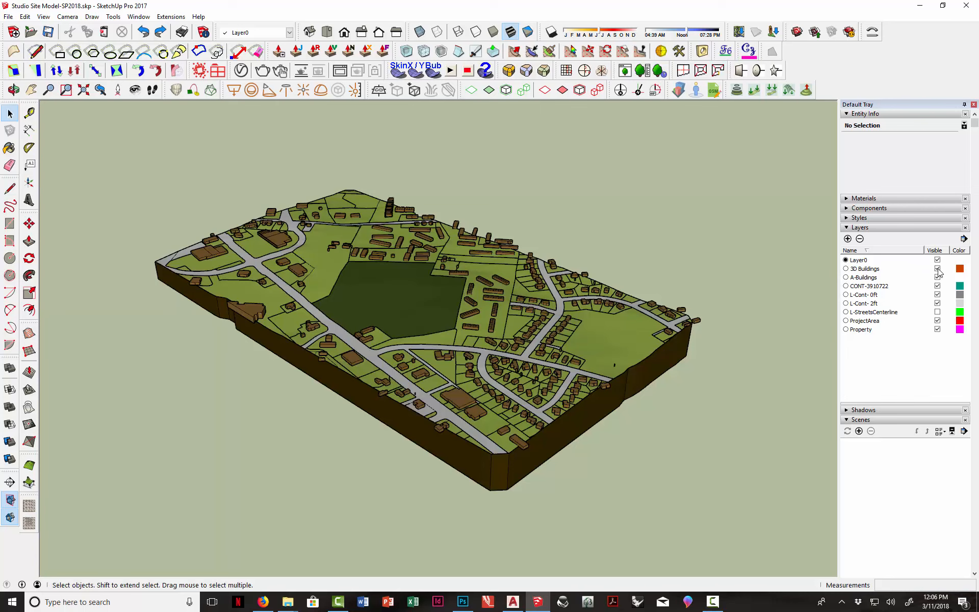
Hide the 3D Buildings layer and move the section plane deeper into the terrain.
left_click(937, 269)
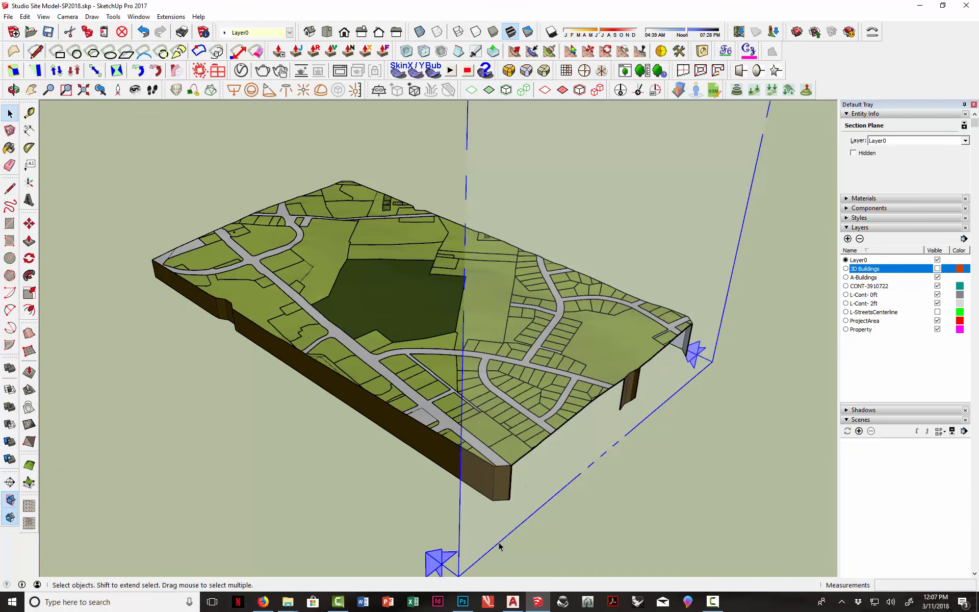
left_click(28, 223)
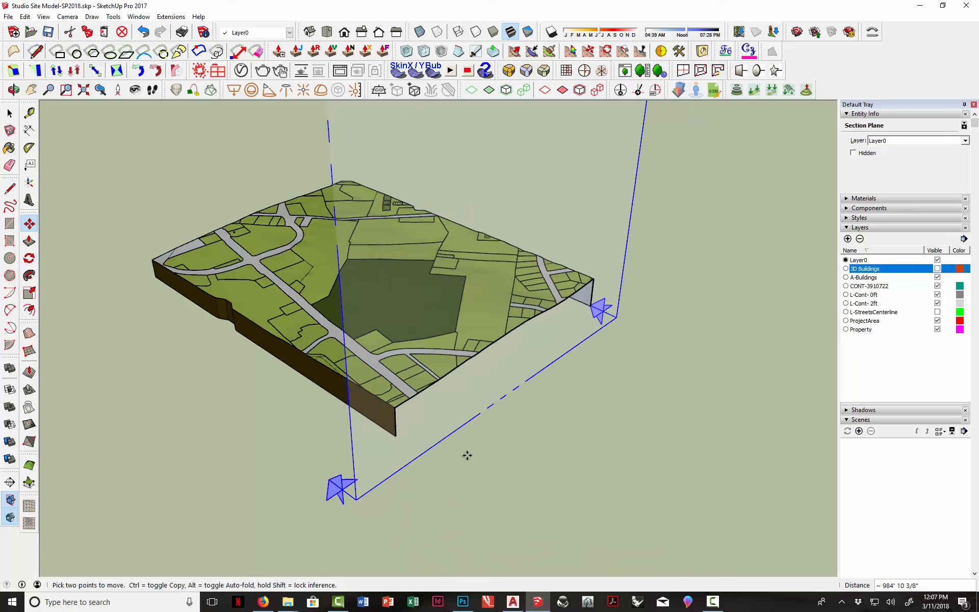
left_click(9, 113)
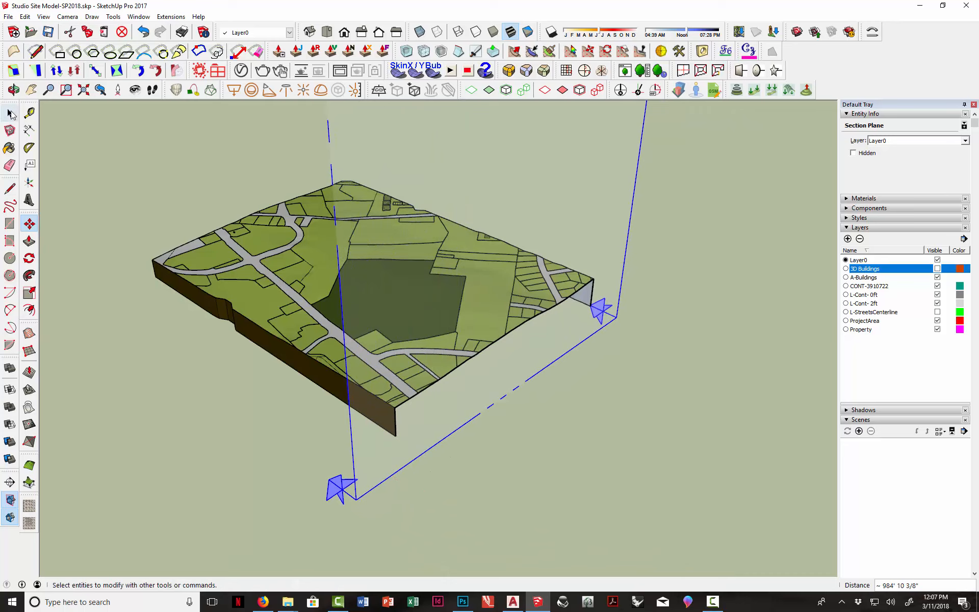
left_click(8, 113)
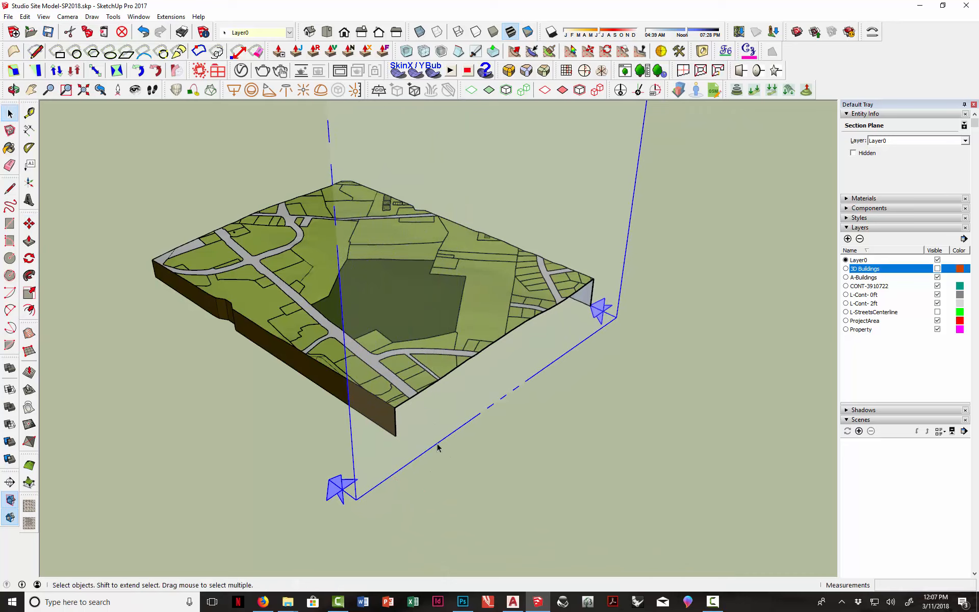
Slice the terrain model along the section plane via its context menu.
right_click(439, 448)
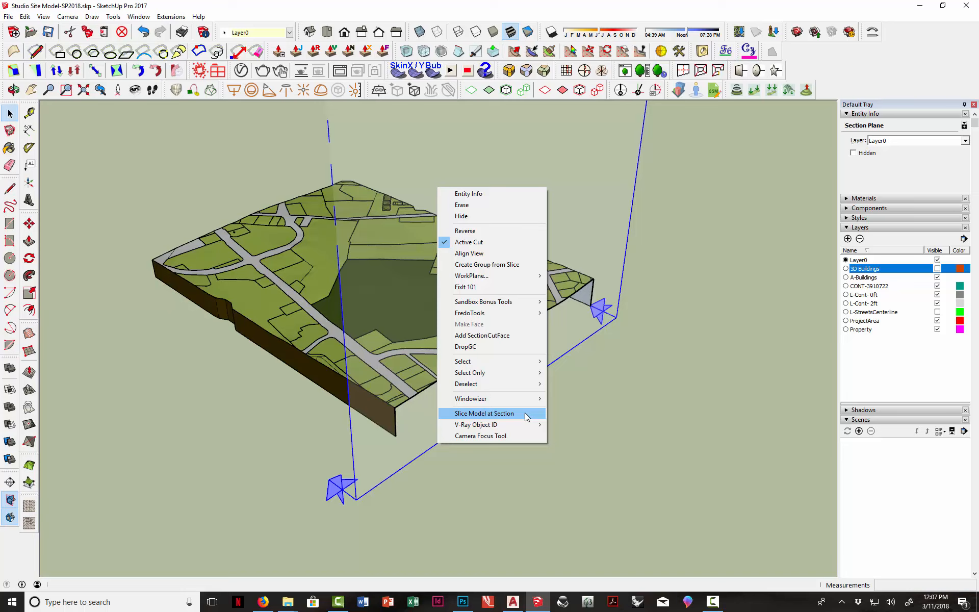
mouse_move(609, 440)
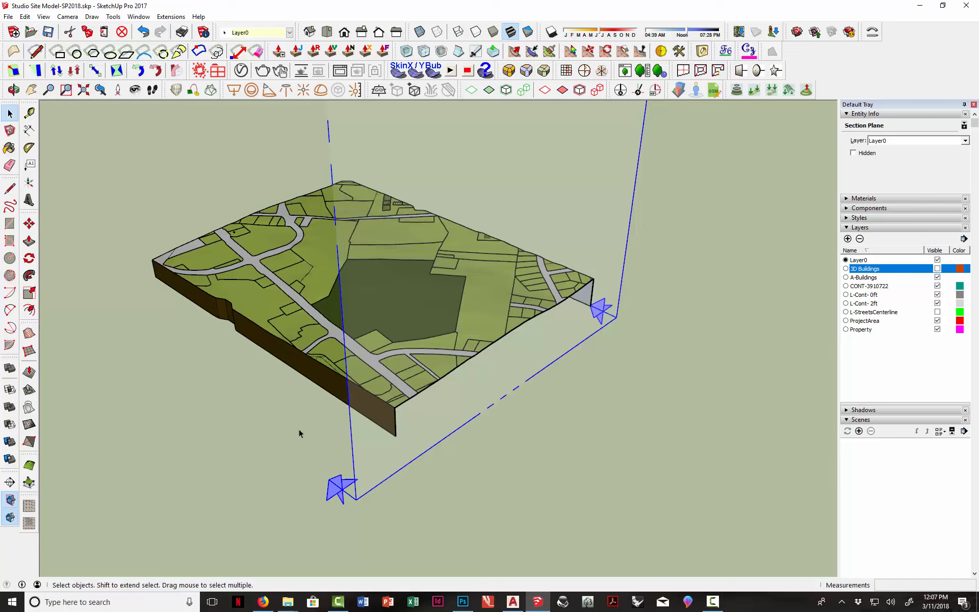
mouse_move(499, 367)
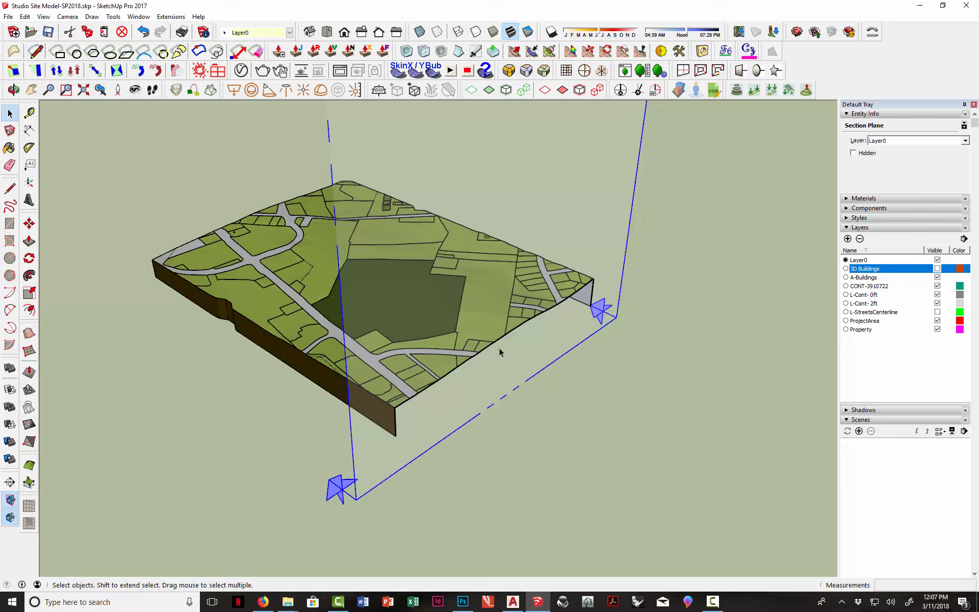
mouse_move(620, 407)
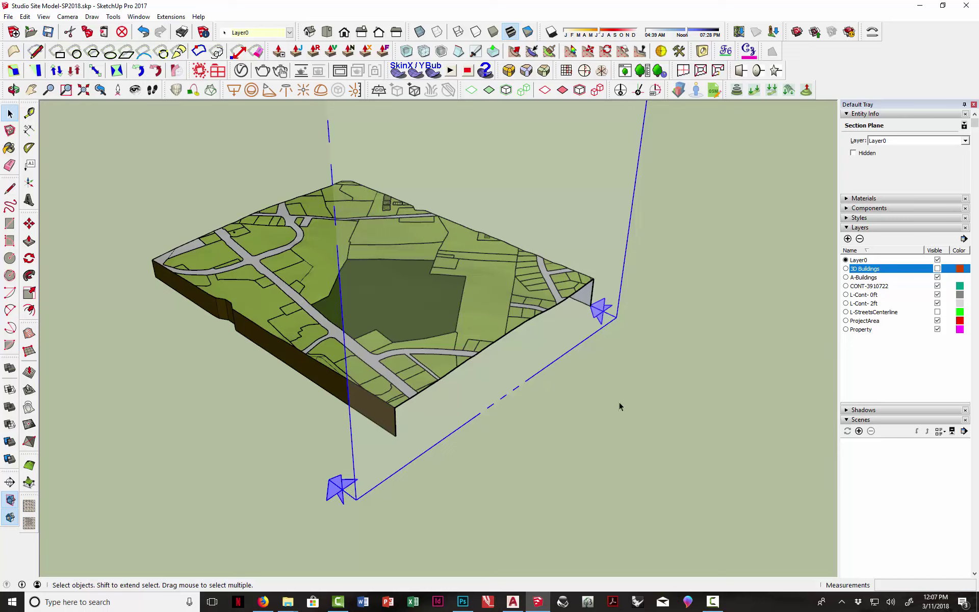
mouse_move(617, 400)
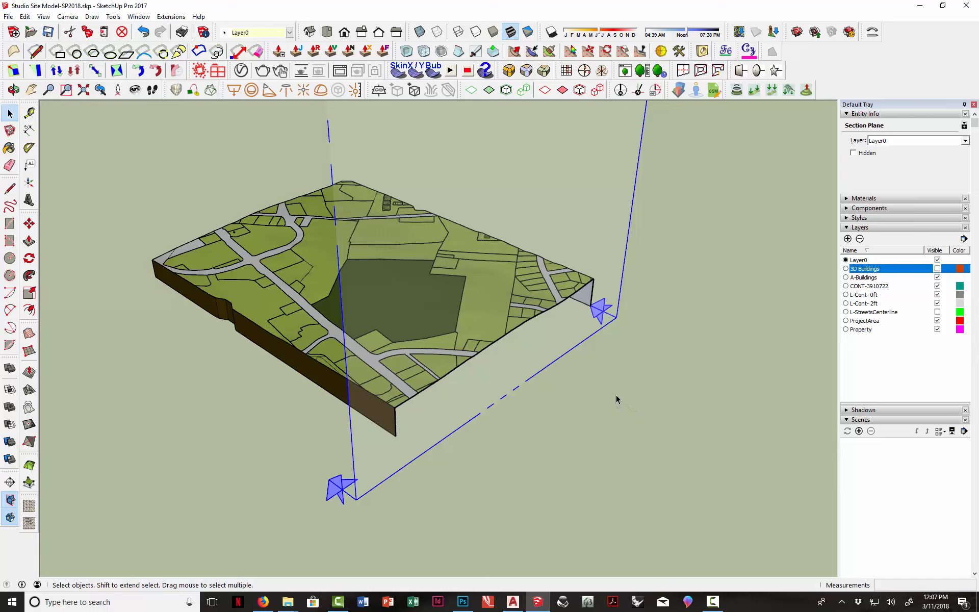
mouse_move(600, 401)
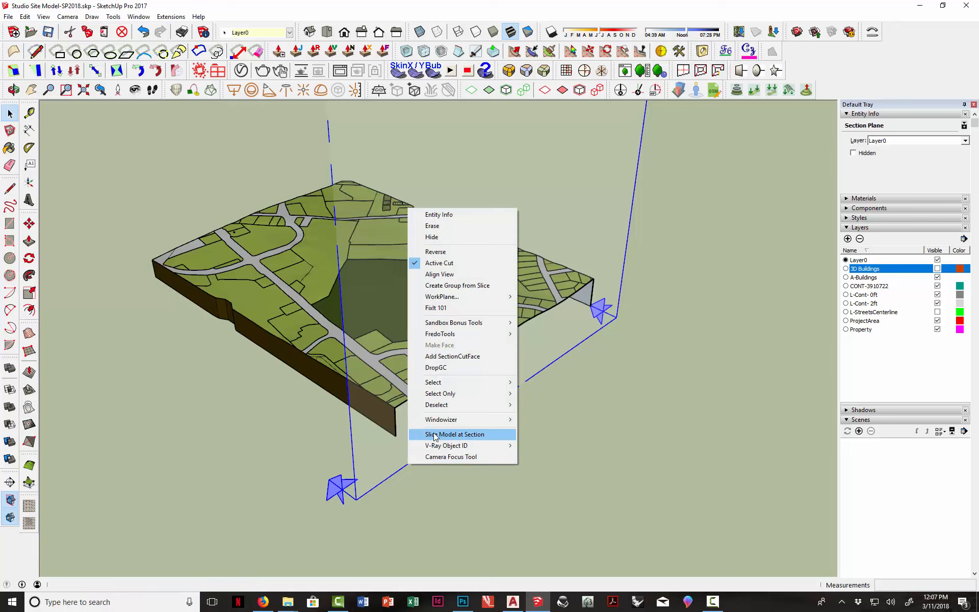
left_click(455, 434)
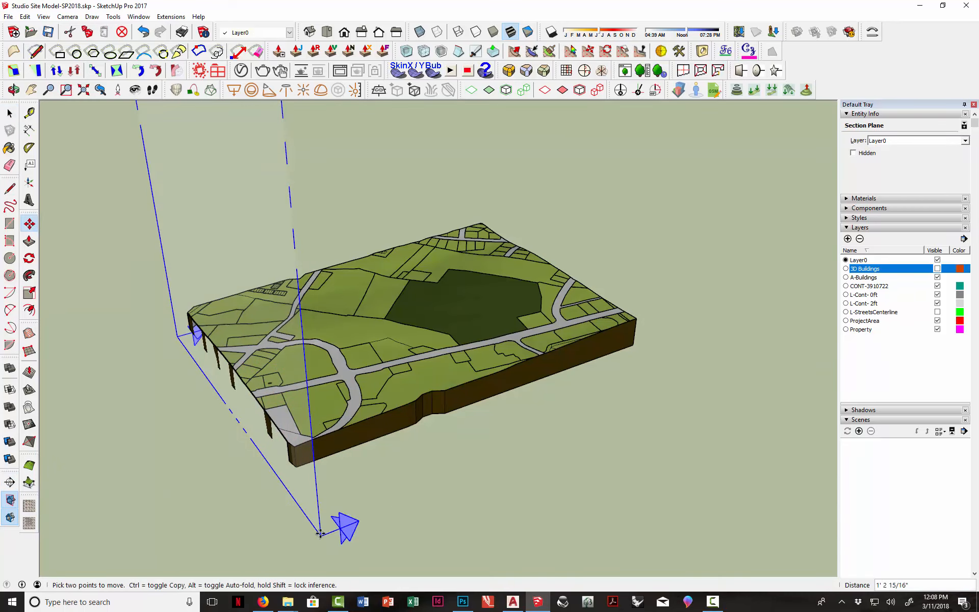
Reposition the section plane at the opposite terrain edge and slice the model there.
left_click_drag(343, 527, 465, 477)
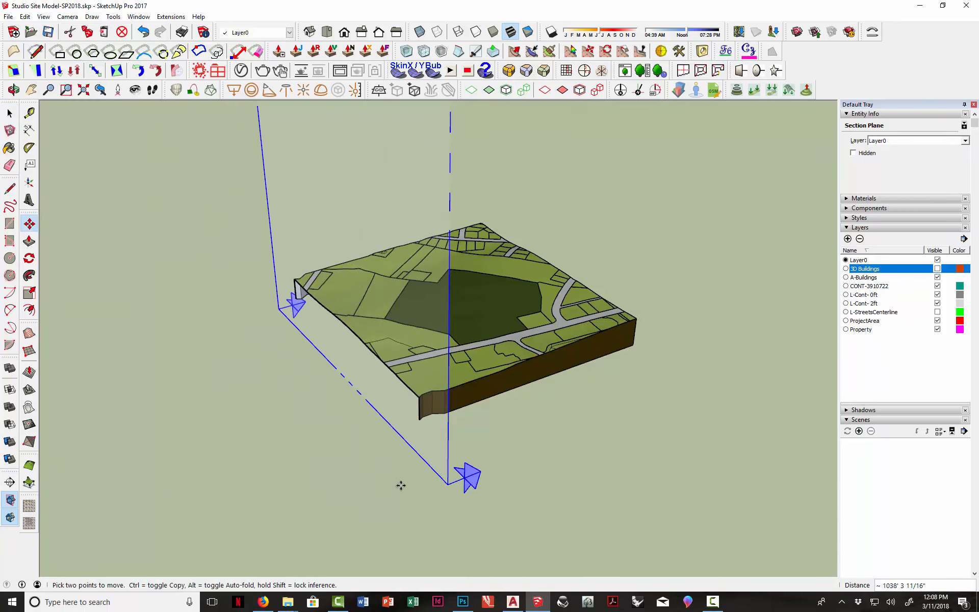
right_click(410, 447)
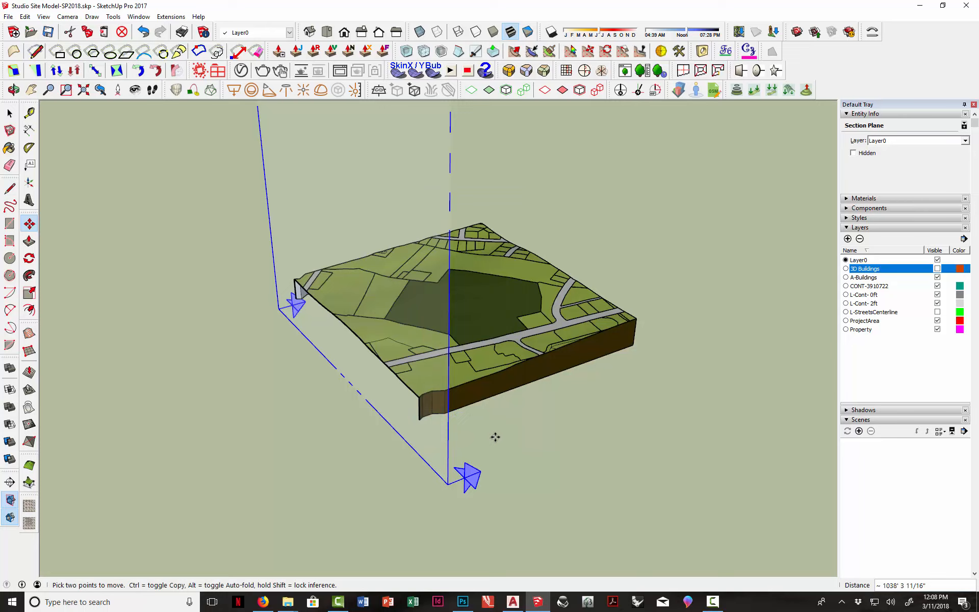
mouse_move(463, 429)
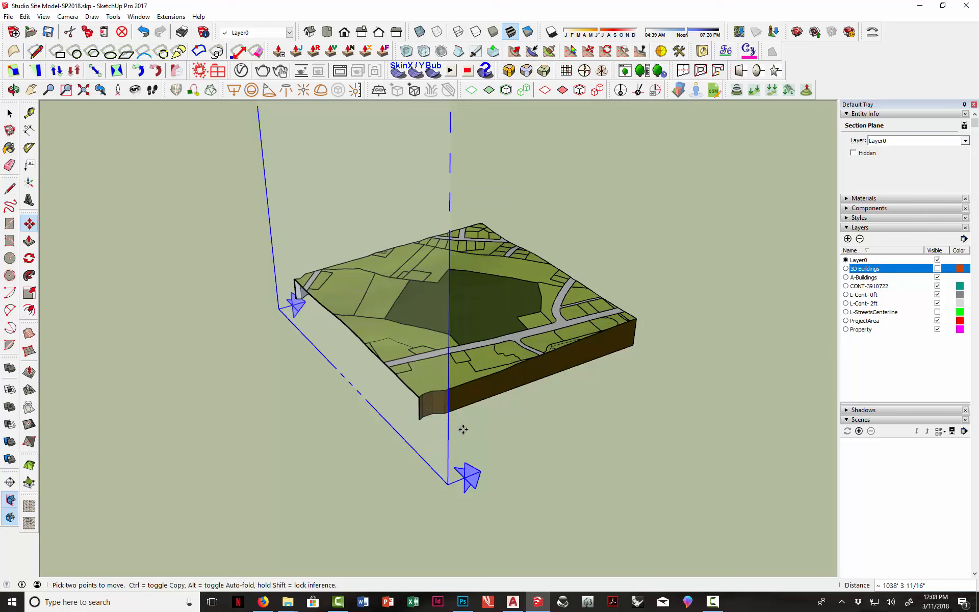
mouse_move(481, 424)
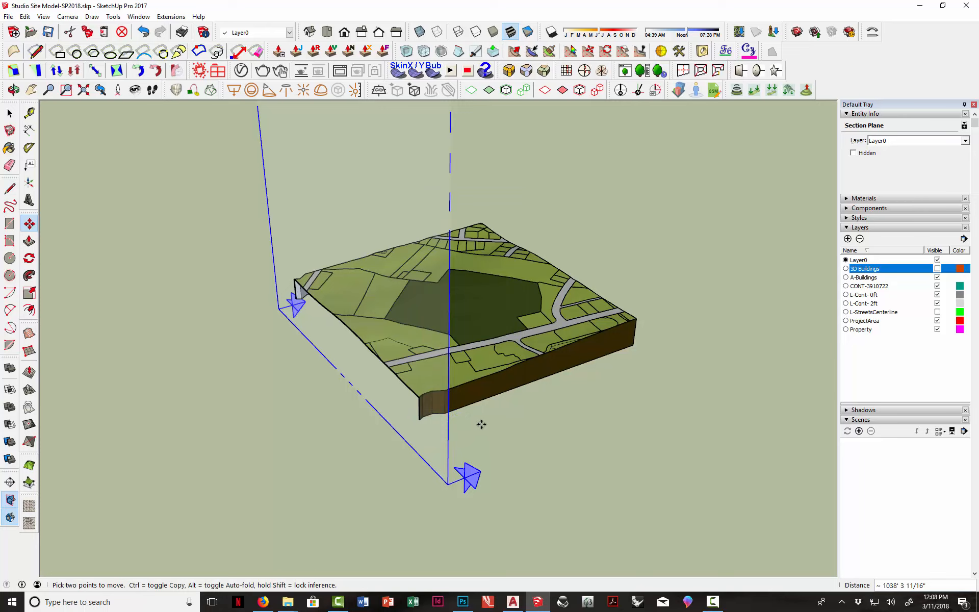
left_click(8, 112)
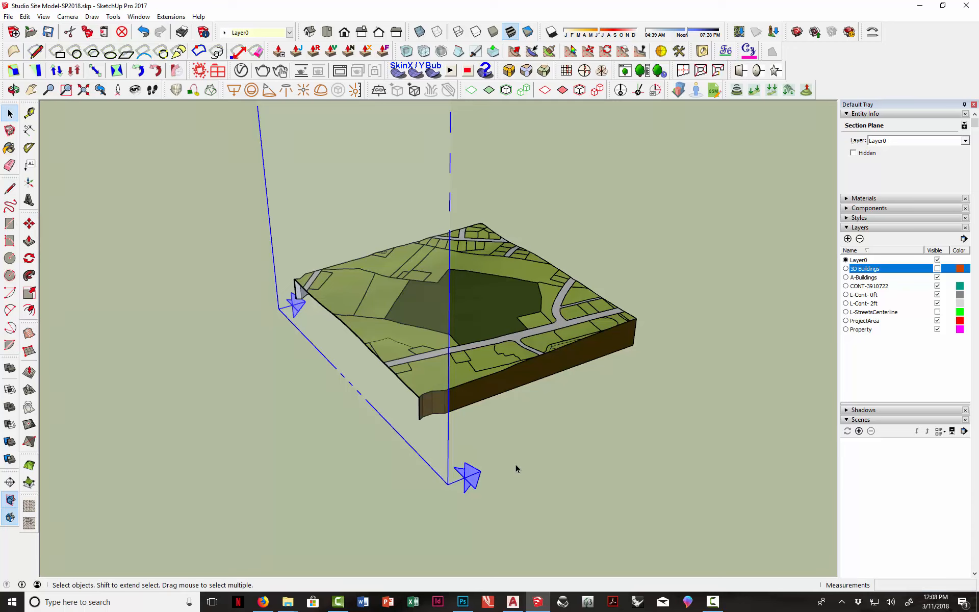
right_click(444, 483)
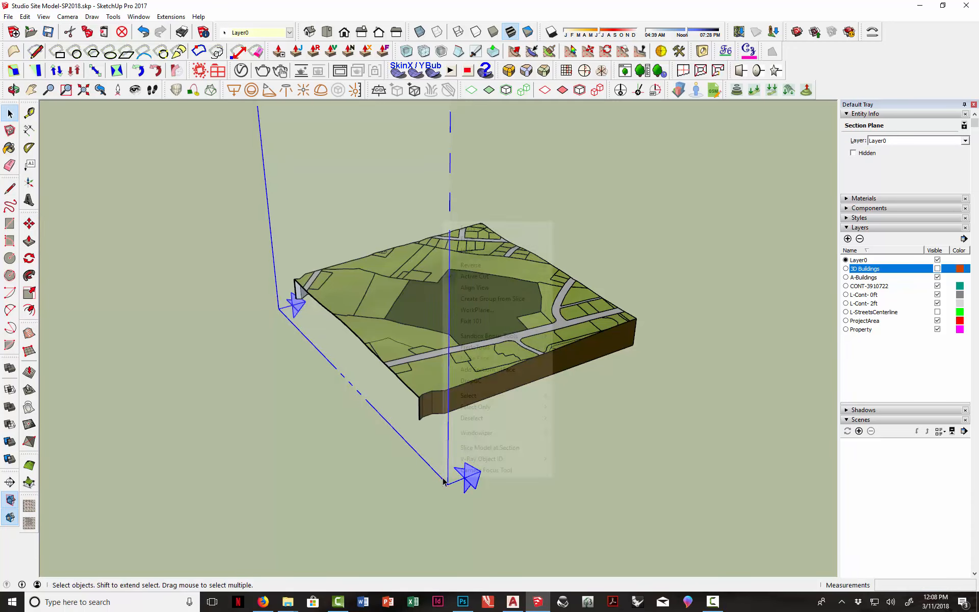
left_click(430, 469)
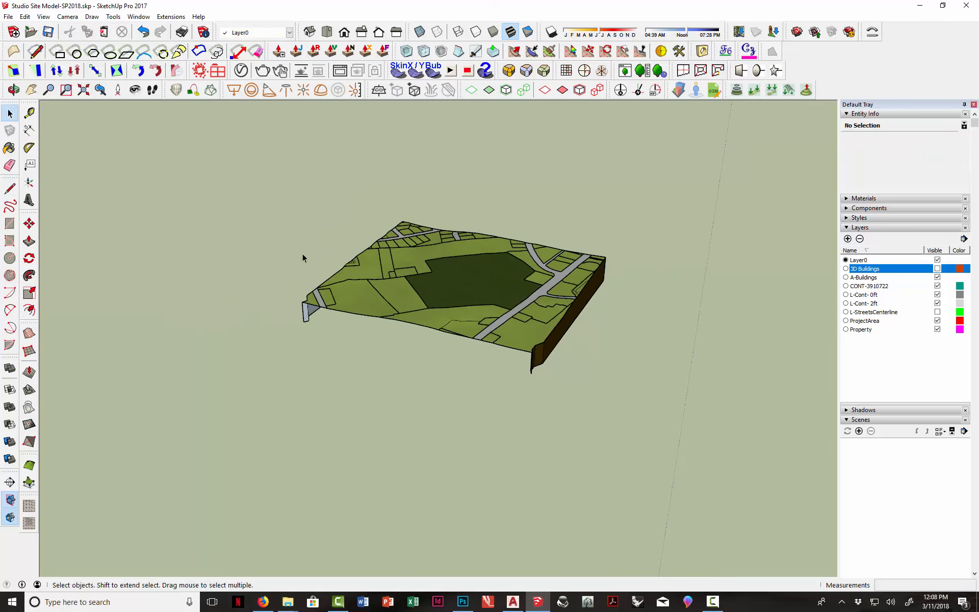
Select all the trimmed terrain geometry and make it a single group.
left_click(385, 312)
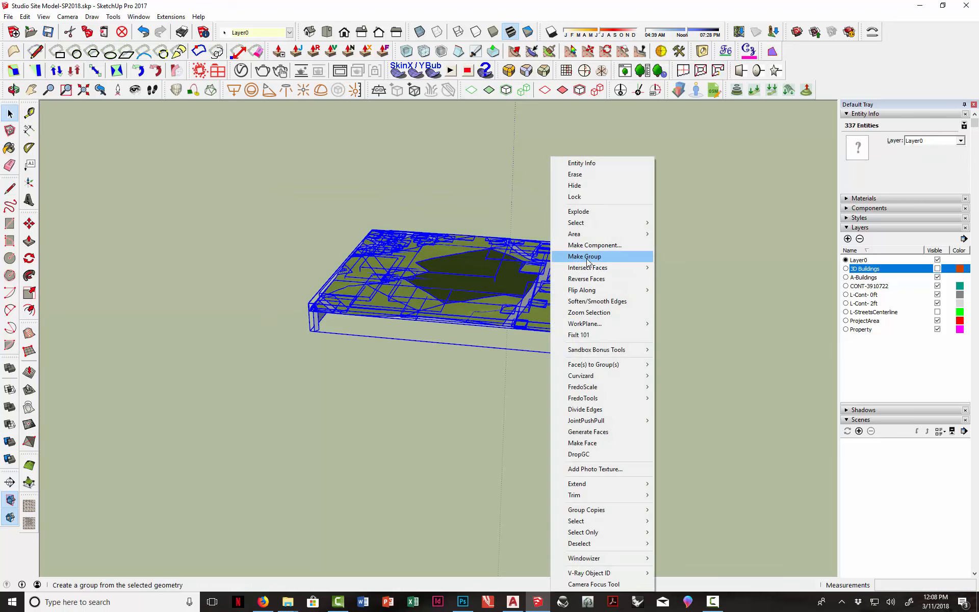
left_click(584, 256)
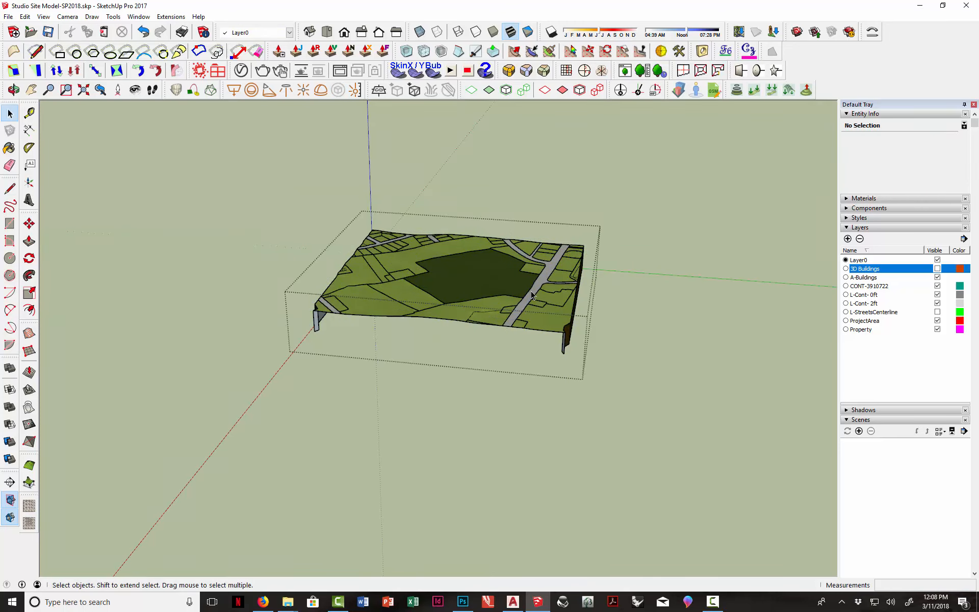
right_click(531, 295)
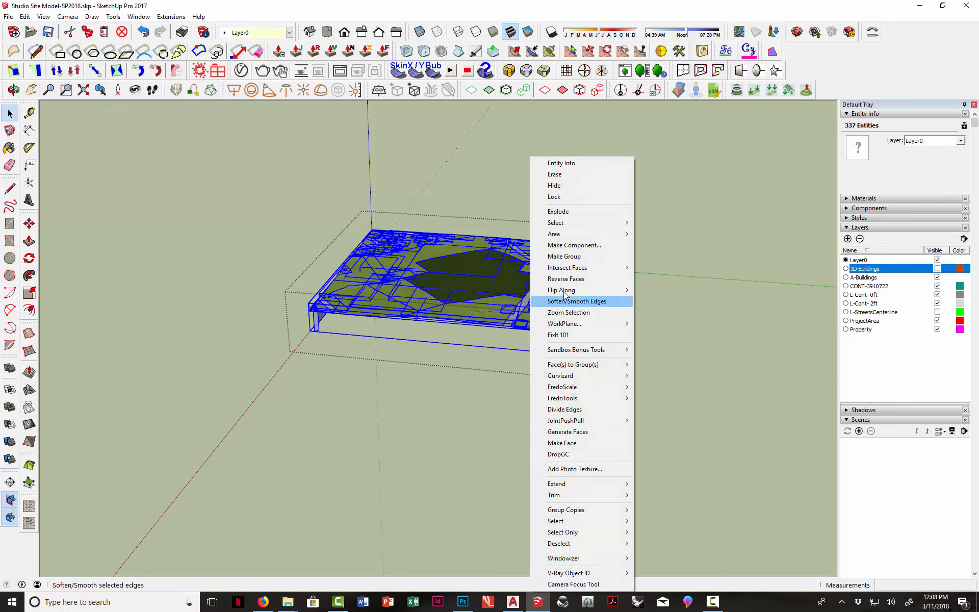
left_click(576, 301)
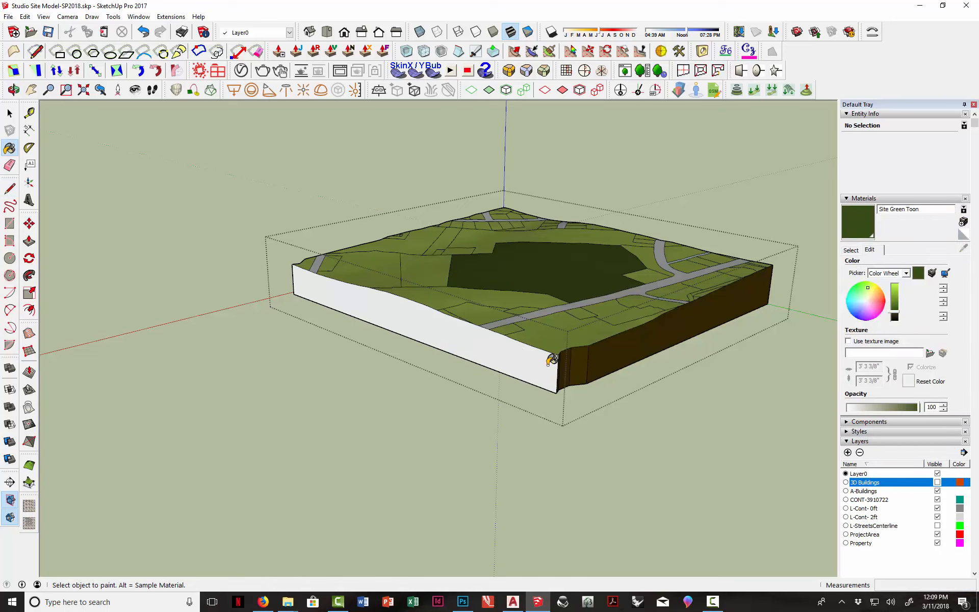
Paint the block's white cut side faces dark brown and inspect them all around.
left_click(521, 349)
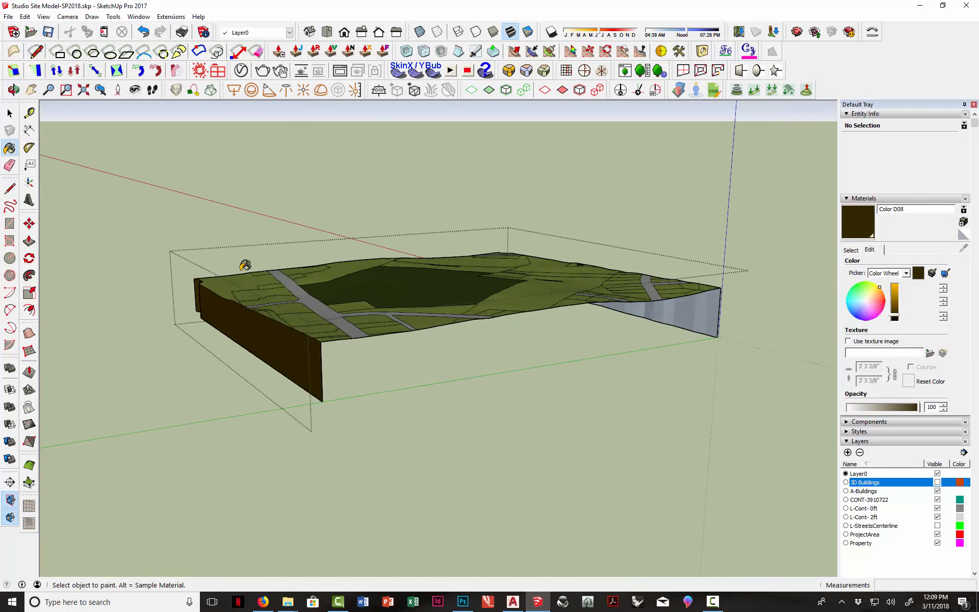
left_click(10, 187)
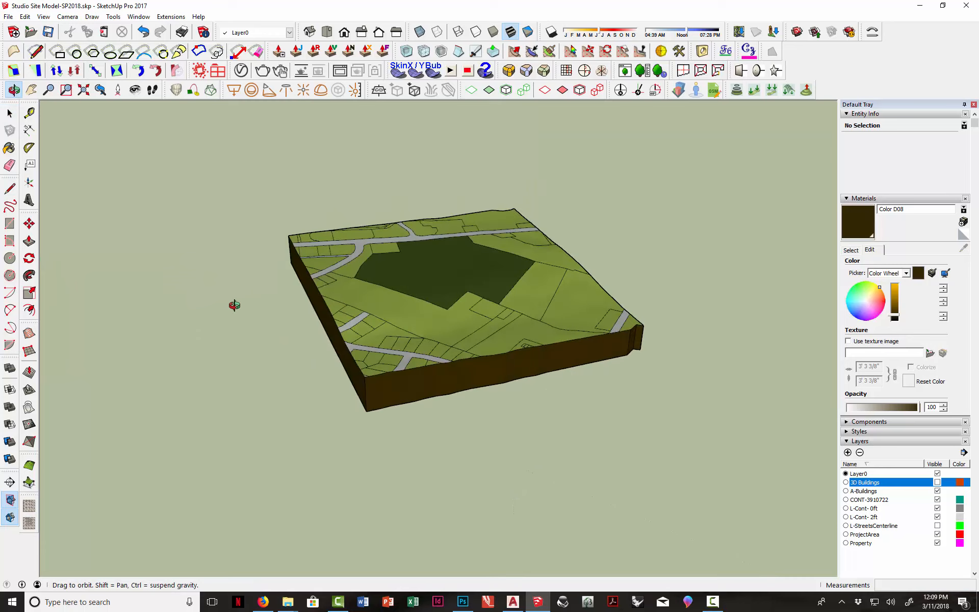
left_click_drag(235, 305, 454, 323)
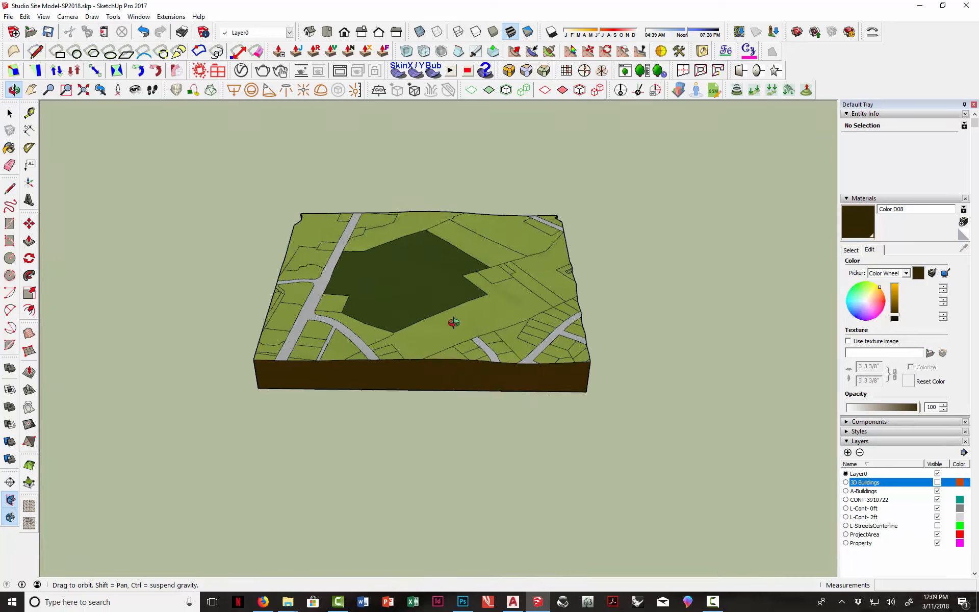
left_click_drag(454, 323, 618, 297)
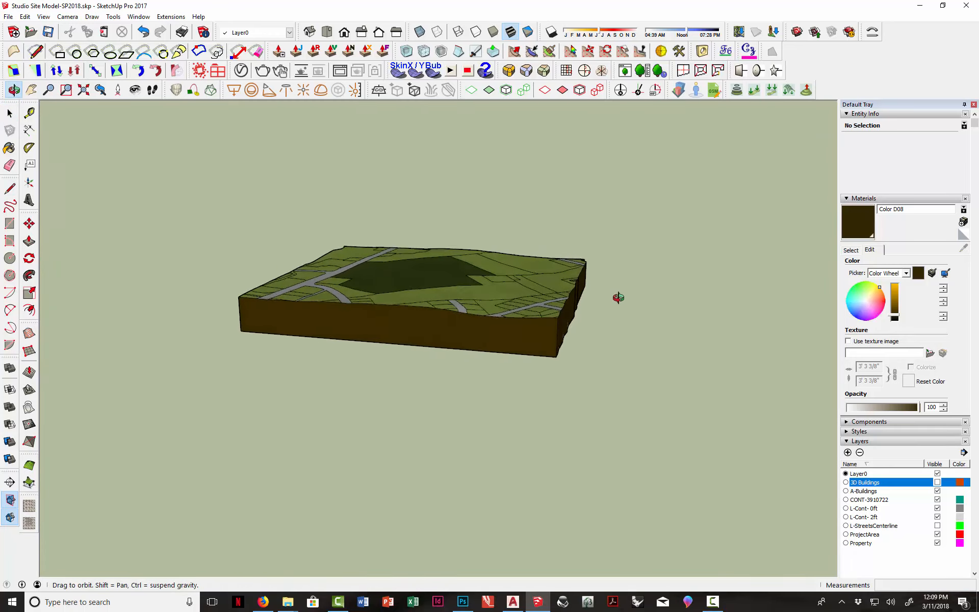
left_click_drag(618, 297, 405, 324)
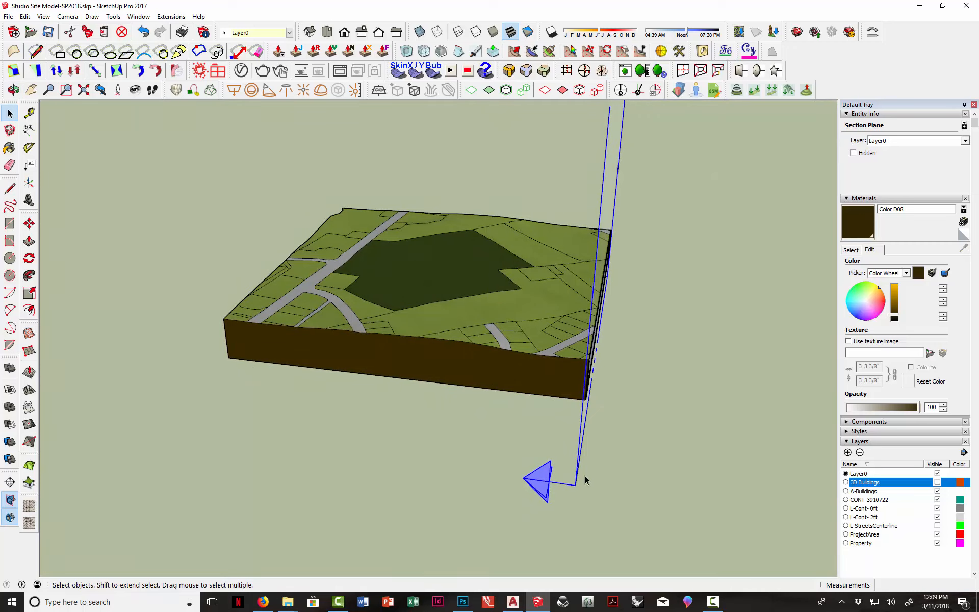
Move a new section plane onto the terrain block's edge for the next cut.
left_click(28, 222)
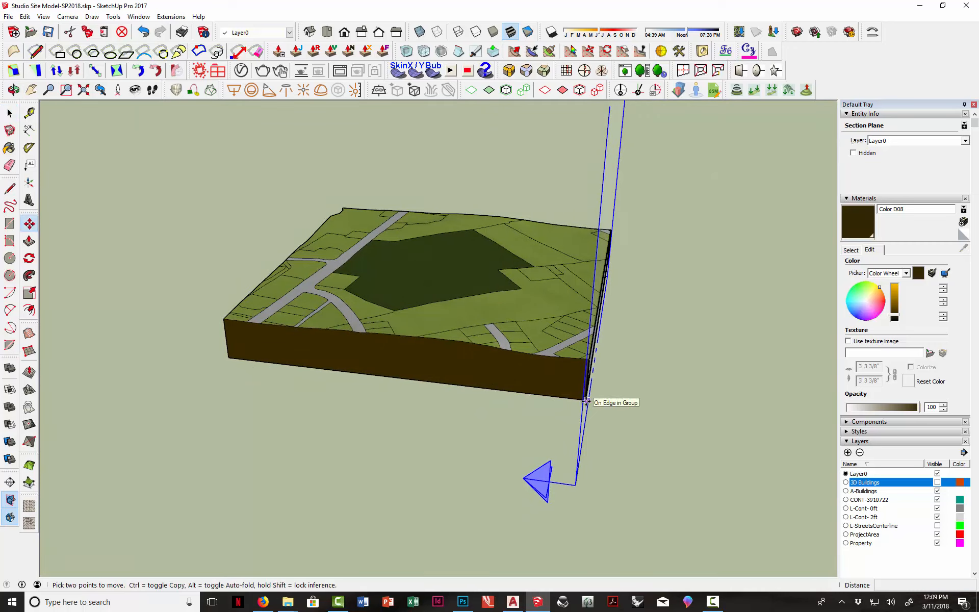
left_click_drag(585, 399, 544, 465)
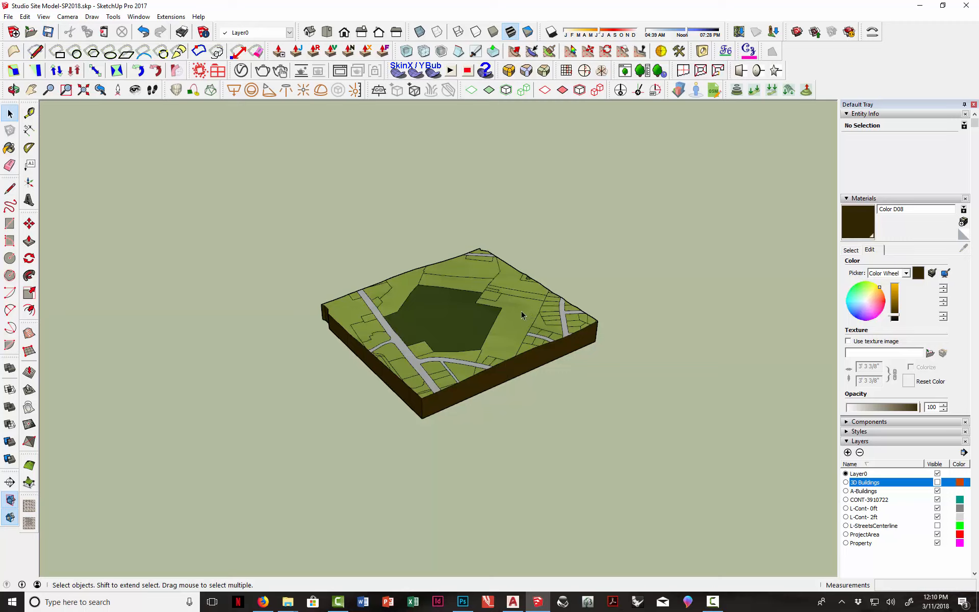
mouse_move(519, 330)
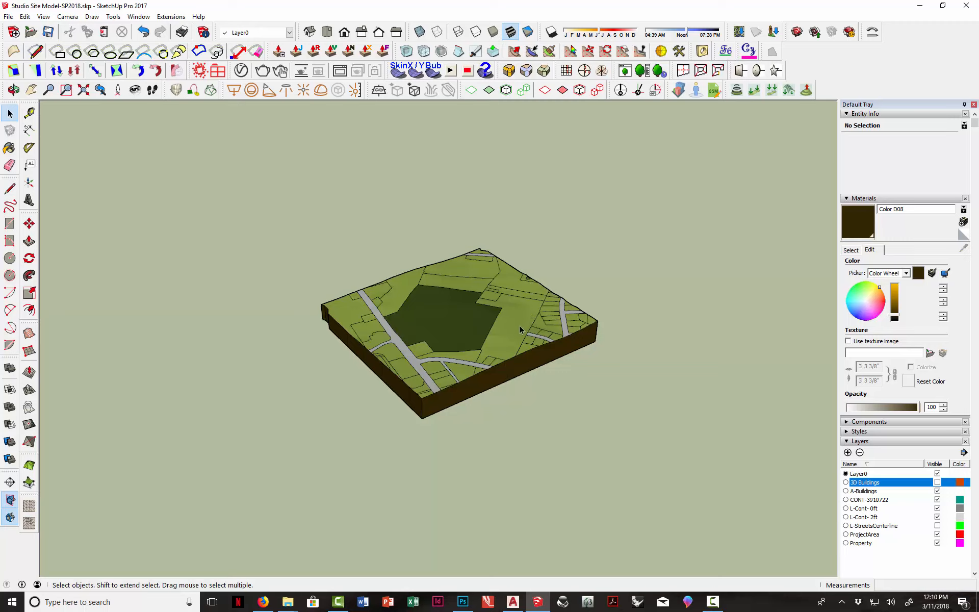